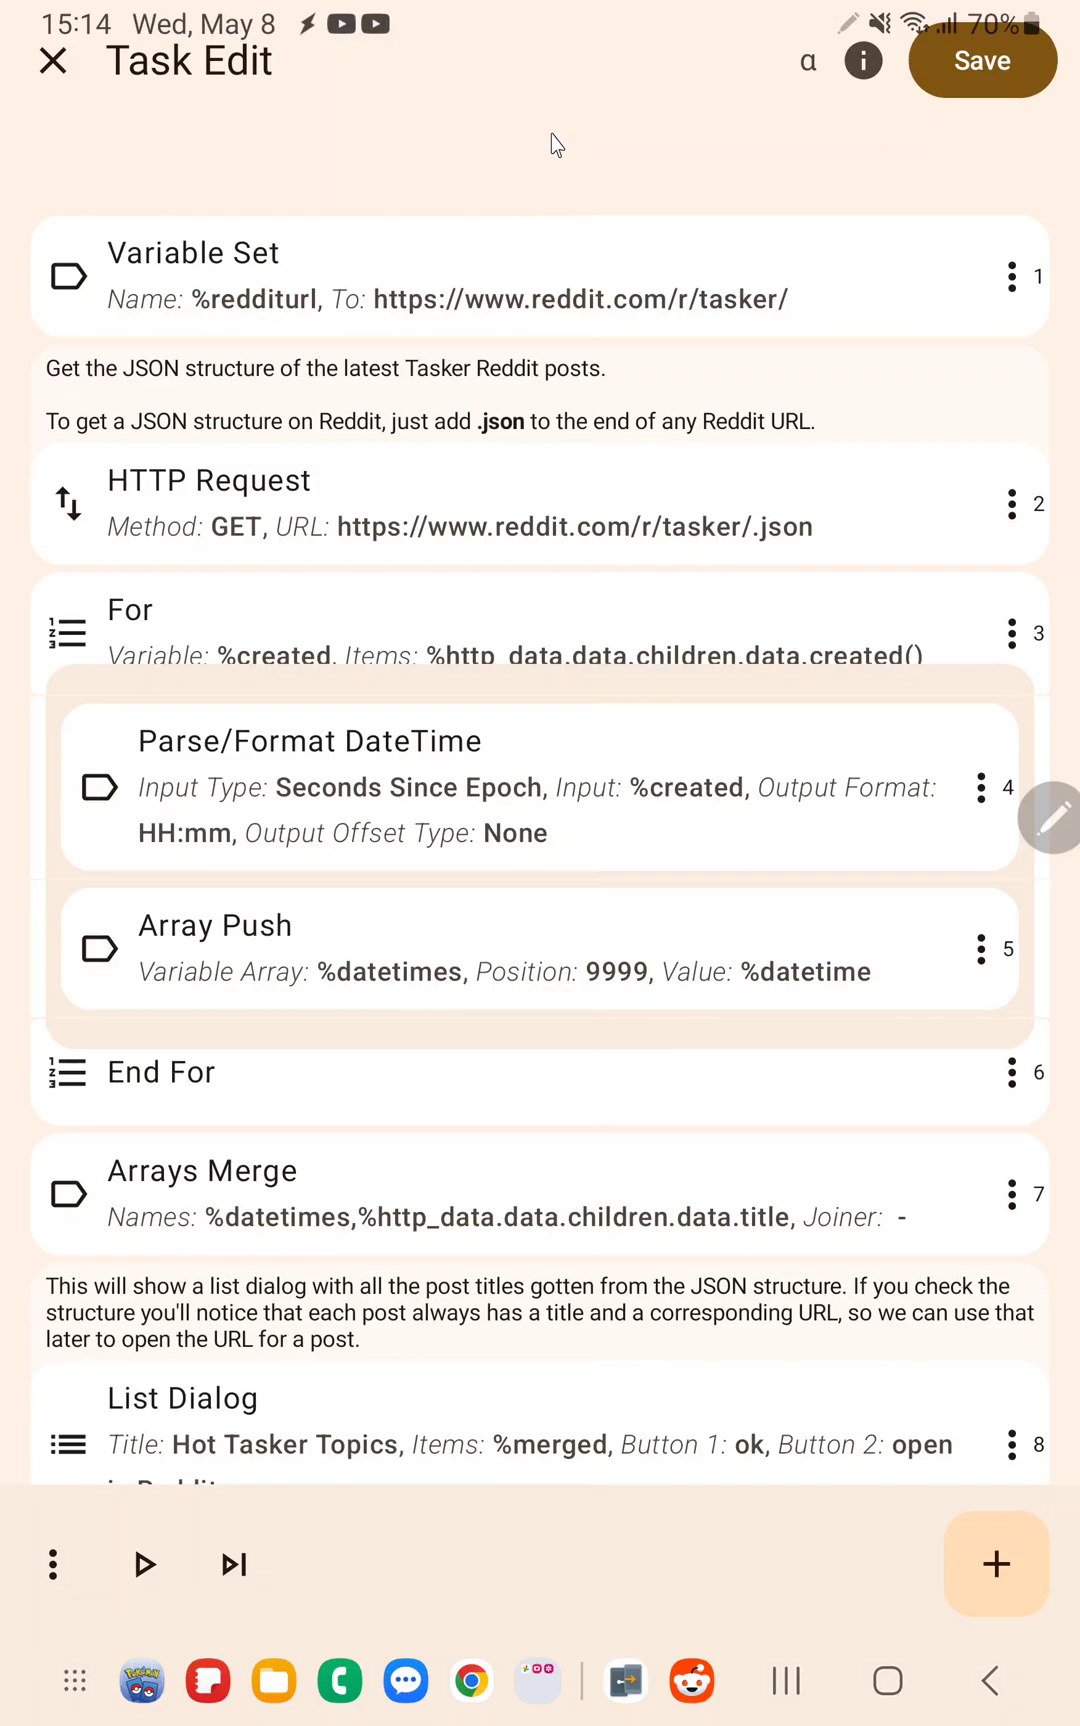
Step: Add a second editor so the New UI Test task shows in two editors
scroll(down, 3)
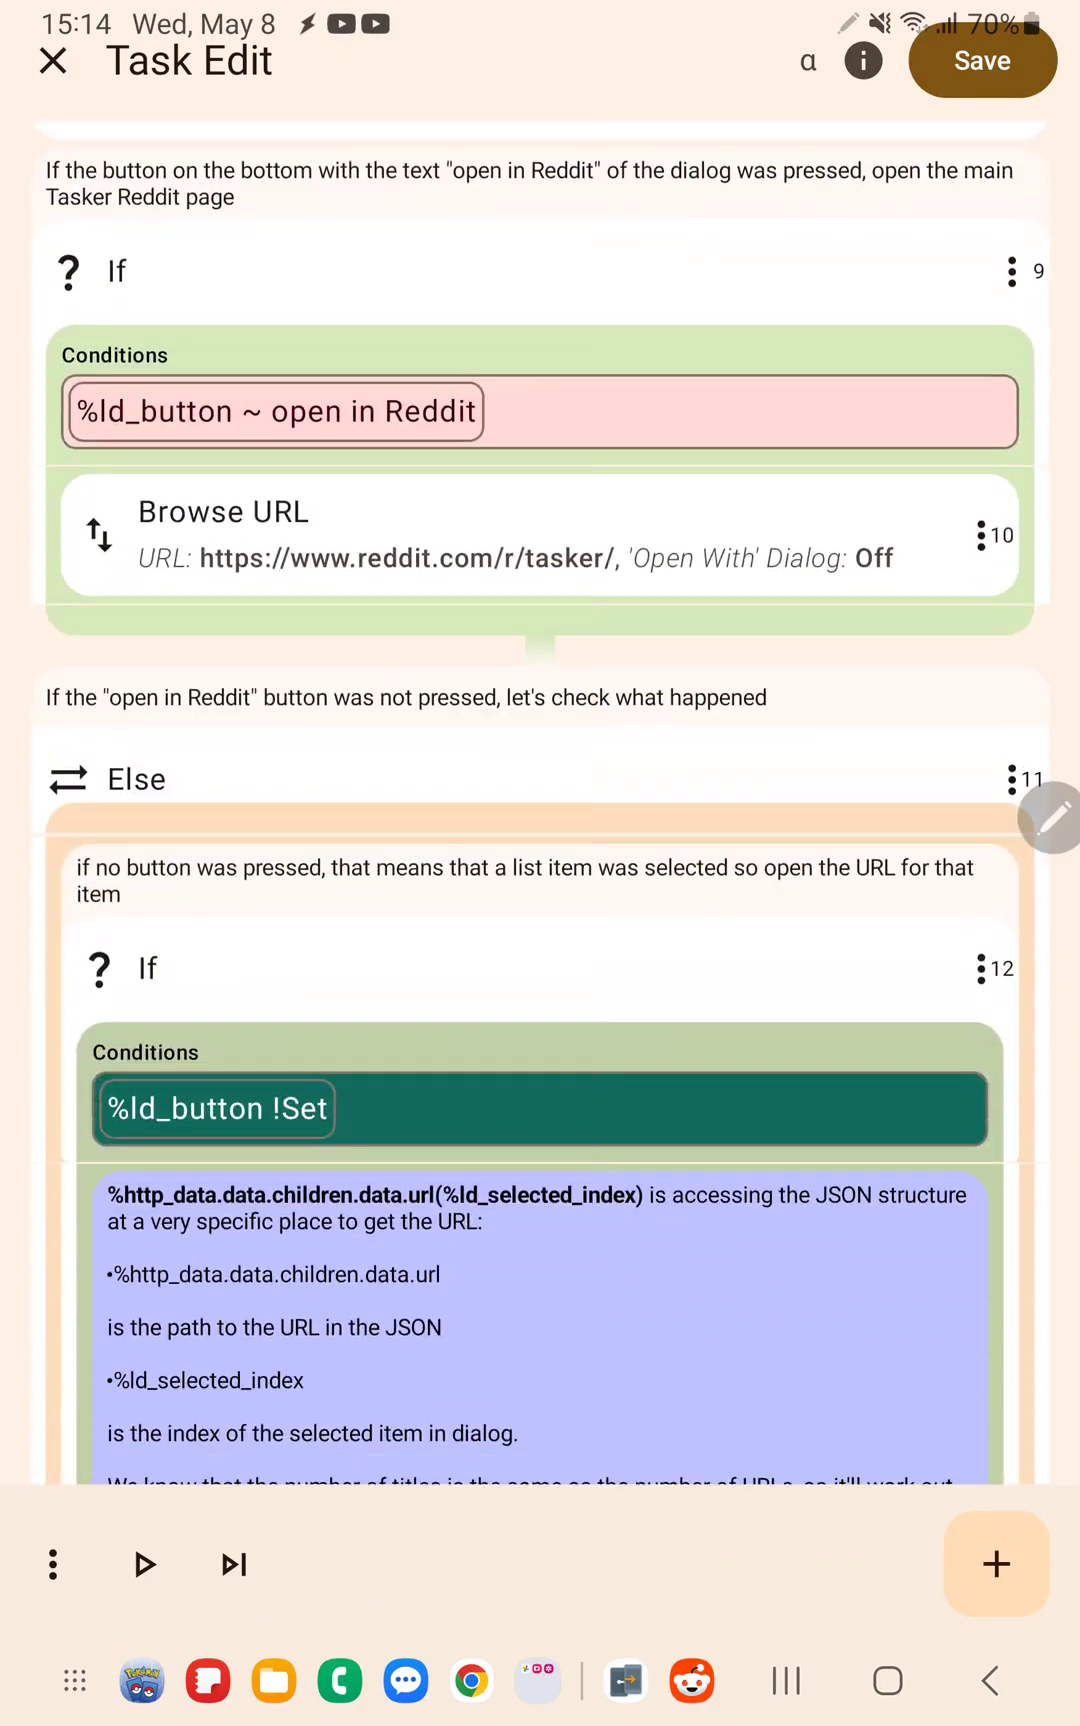
scroll(down, 3)
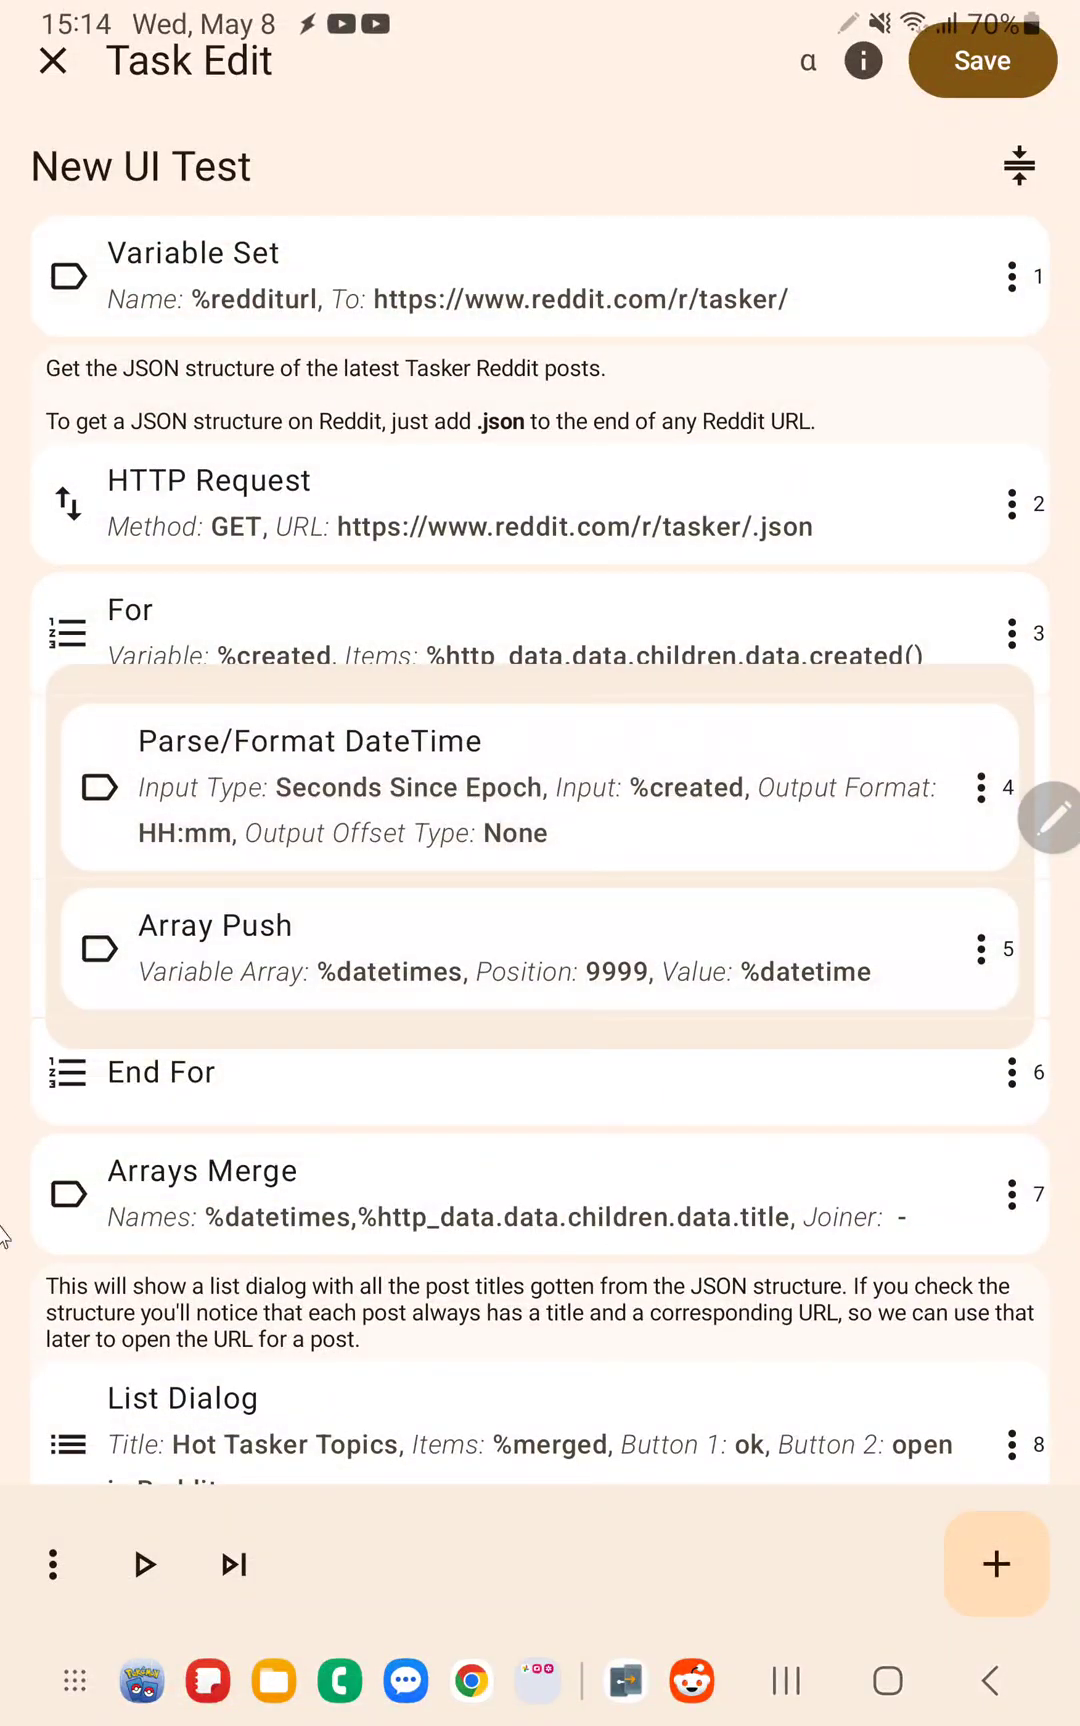
click(51, 1564)
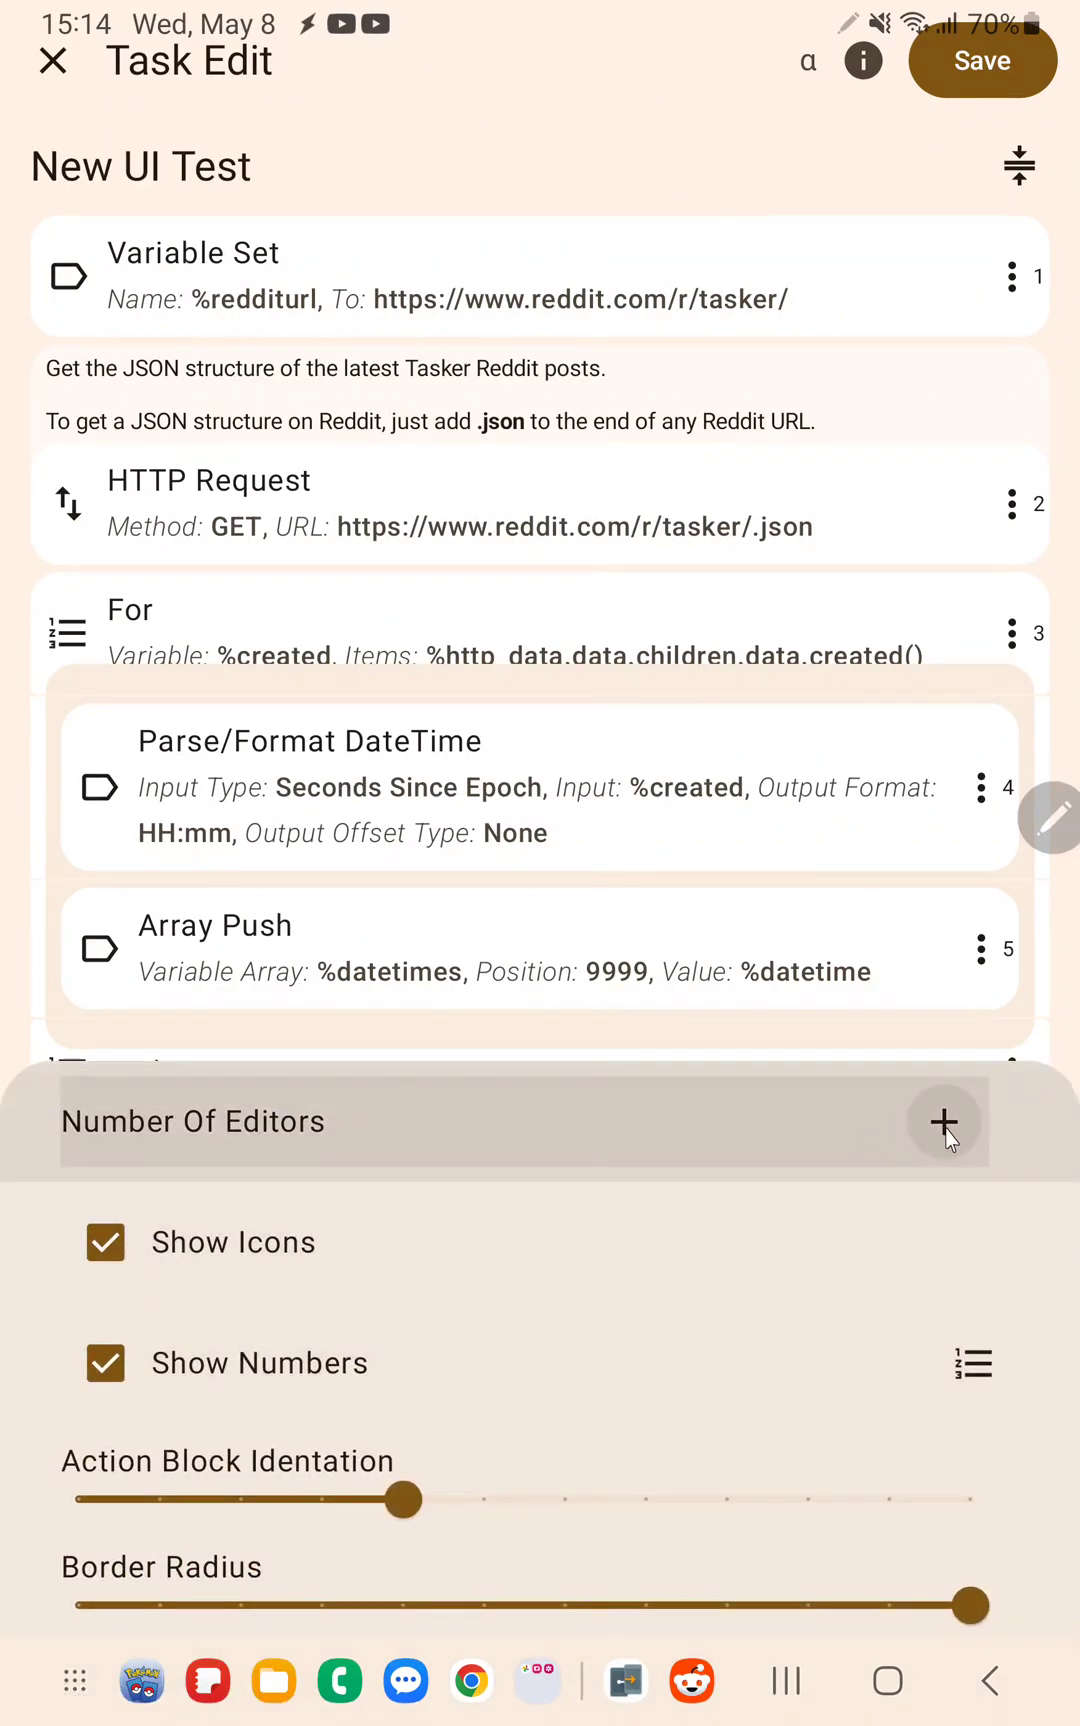
click(943, 1122)
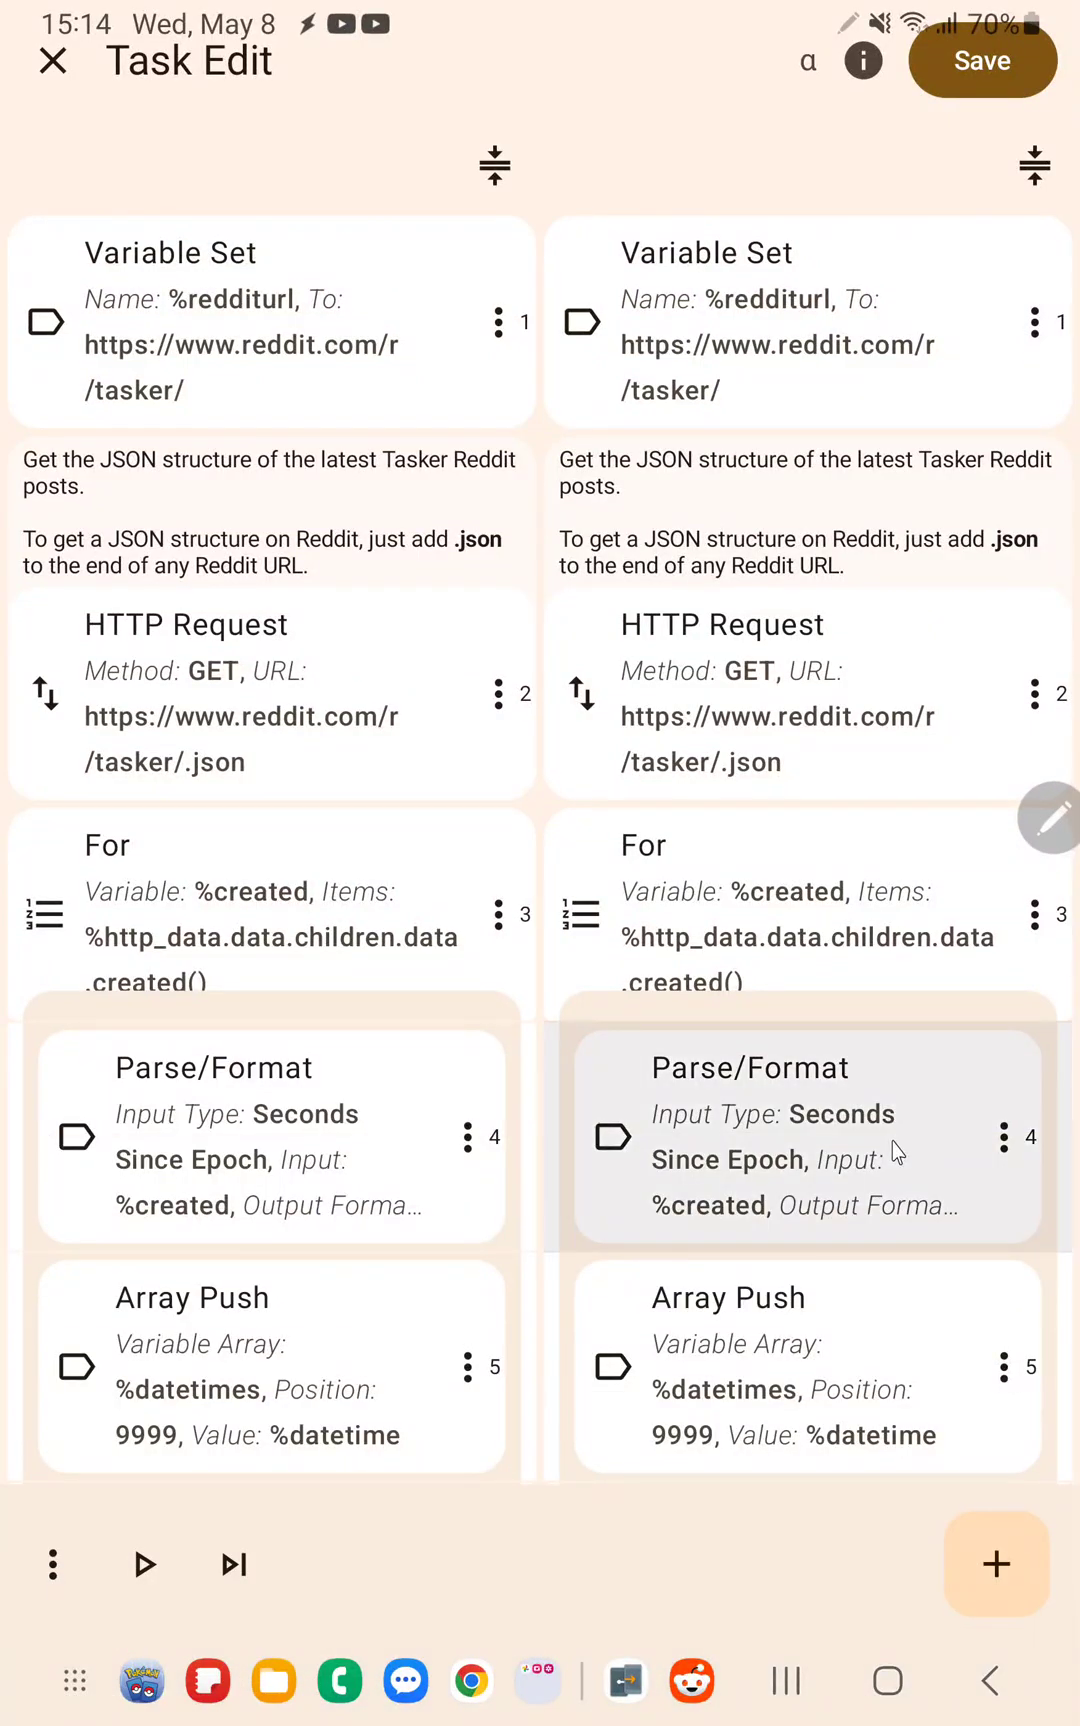
scroll(down, 3)
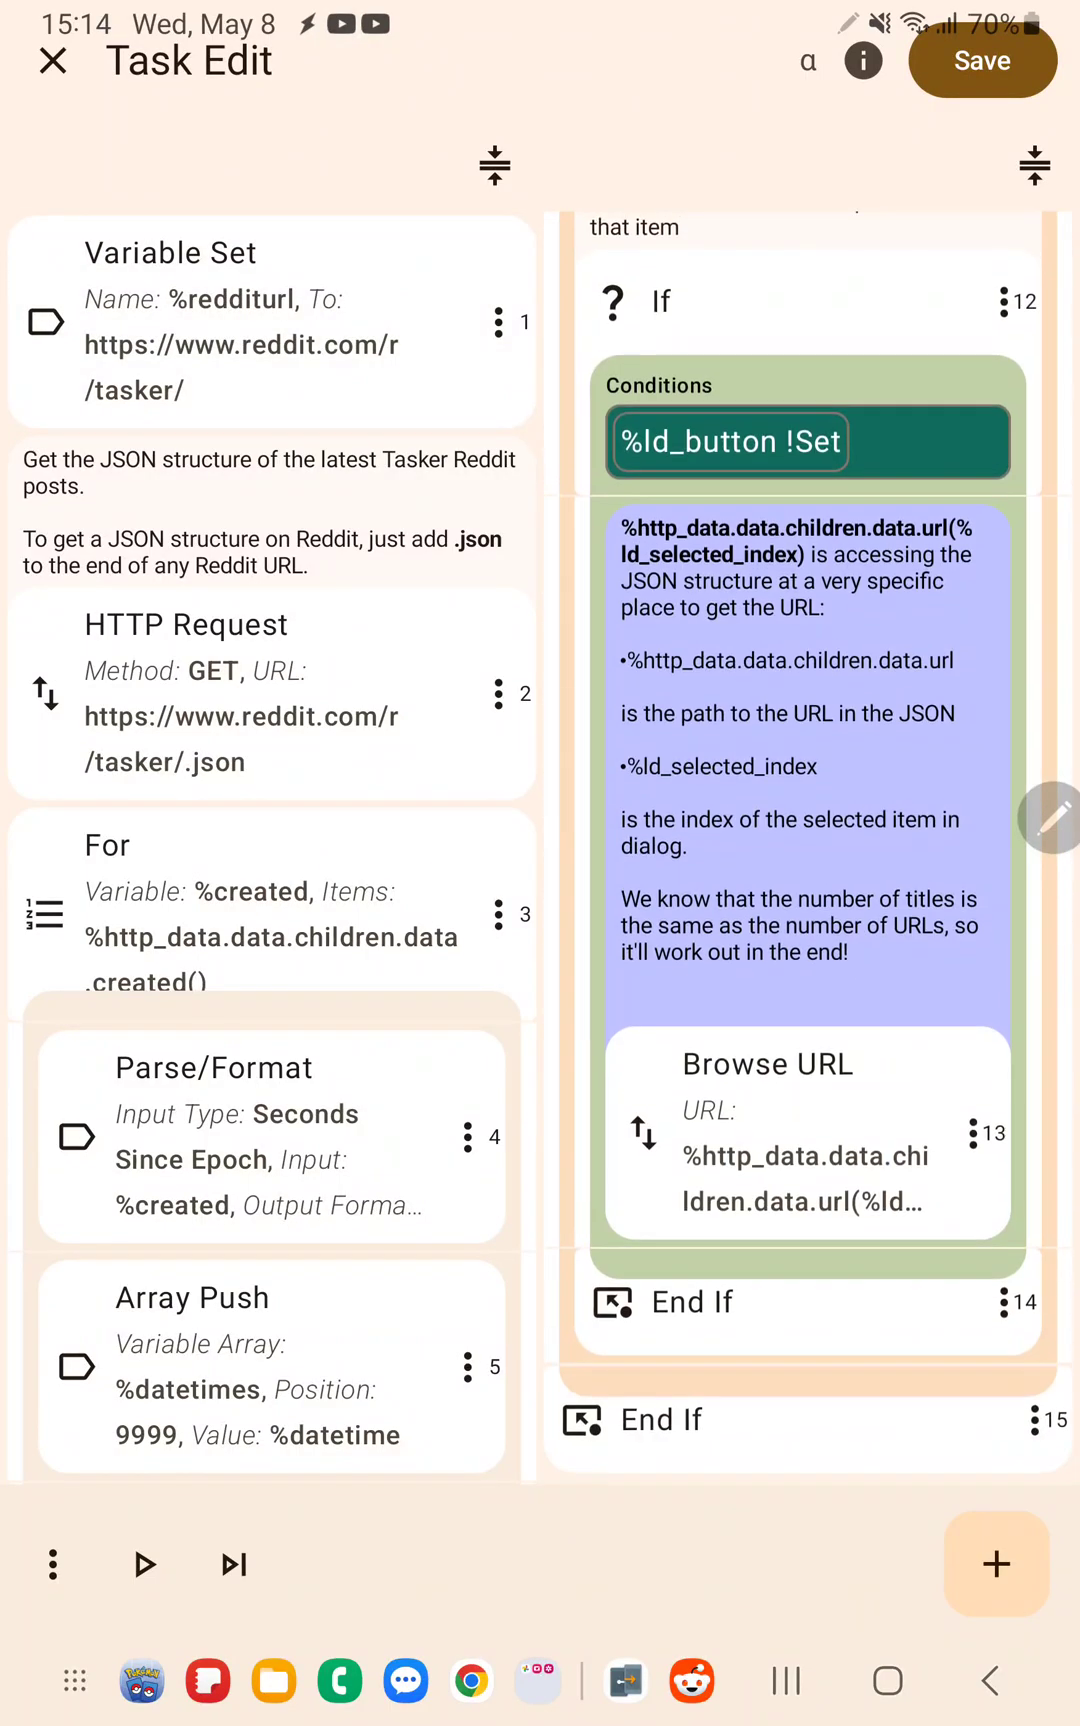
scroll(down, 3)
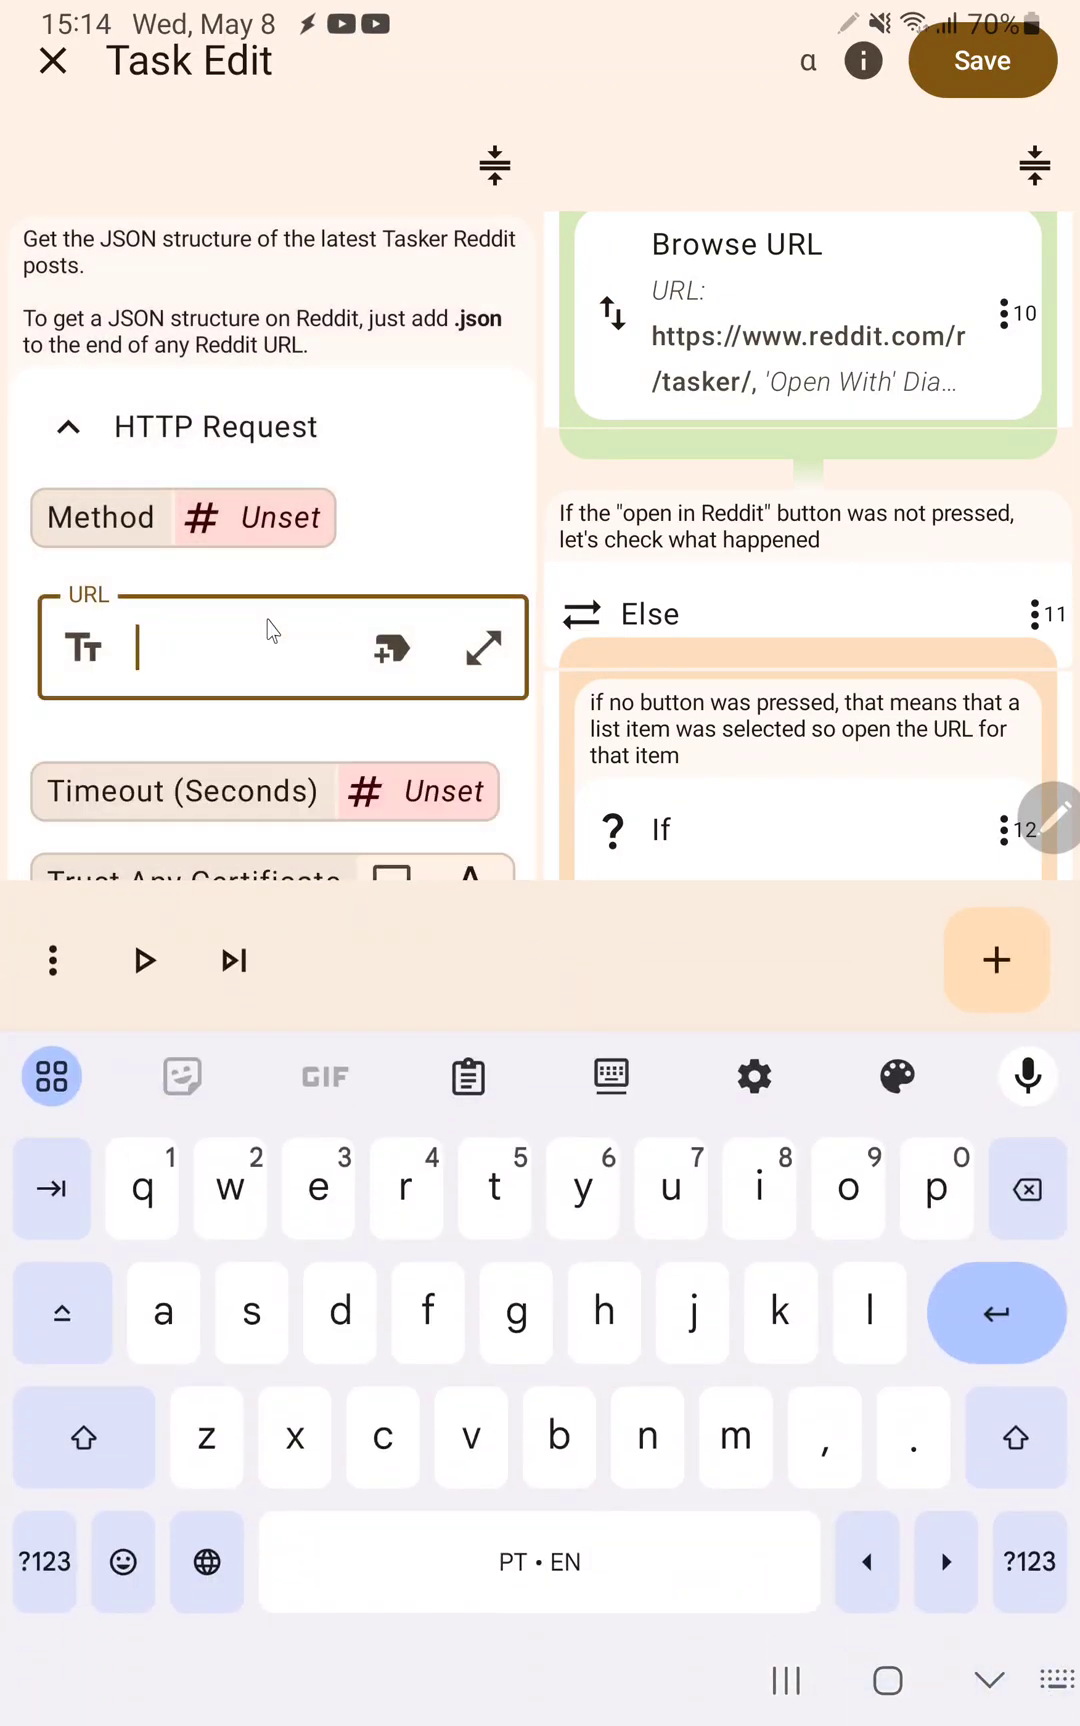
Step: Set the HTTP Request URL to %redditurl.json
click(275, 647)
text(%redditurl.)
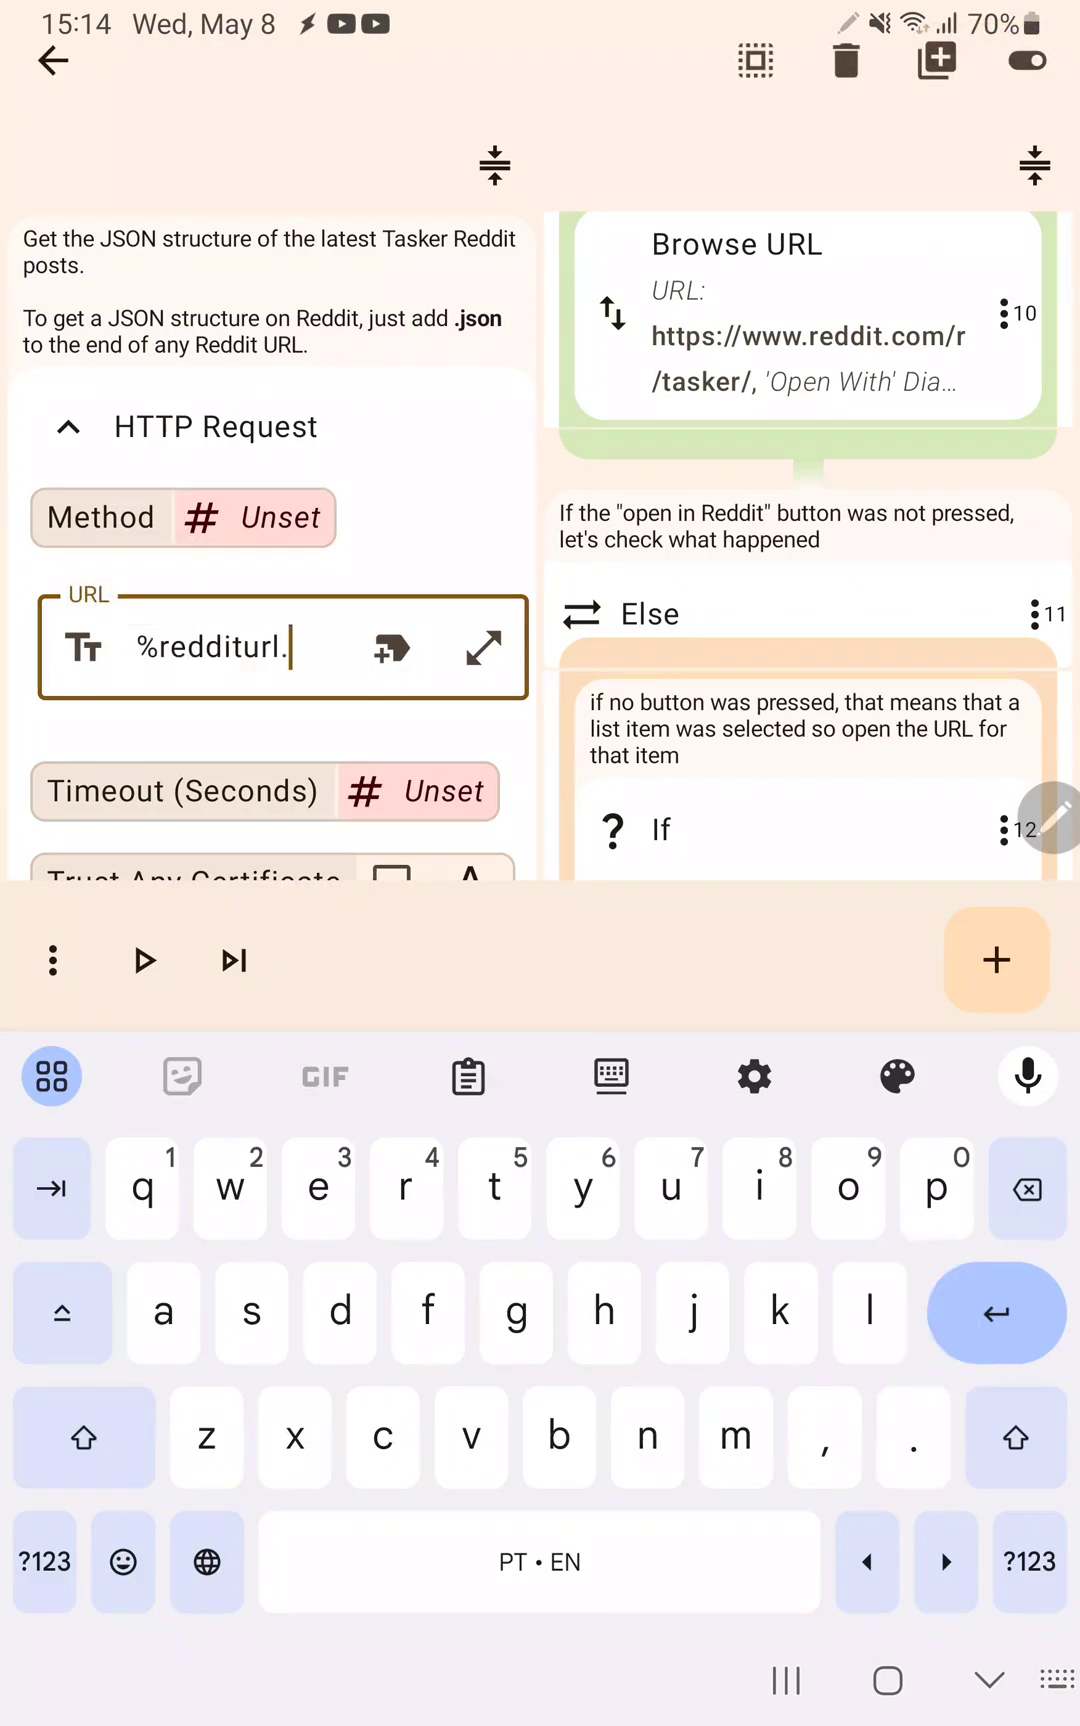
text(json)
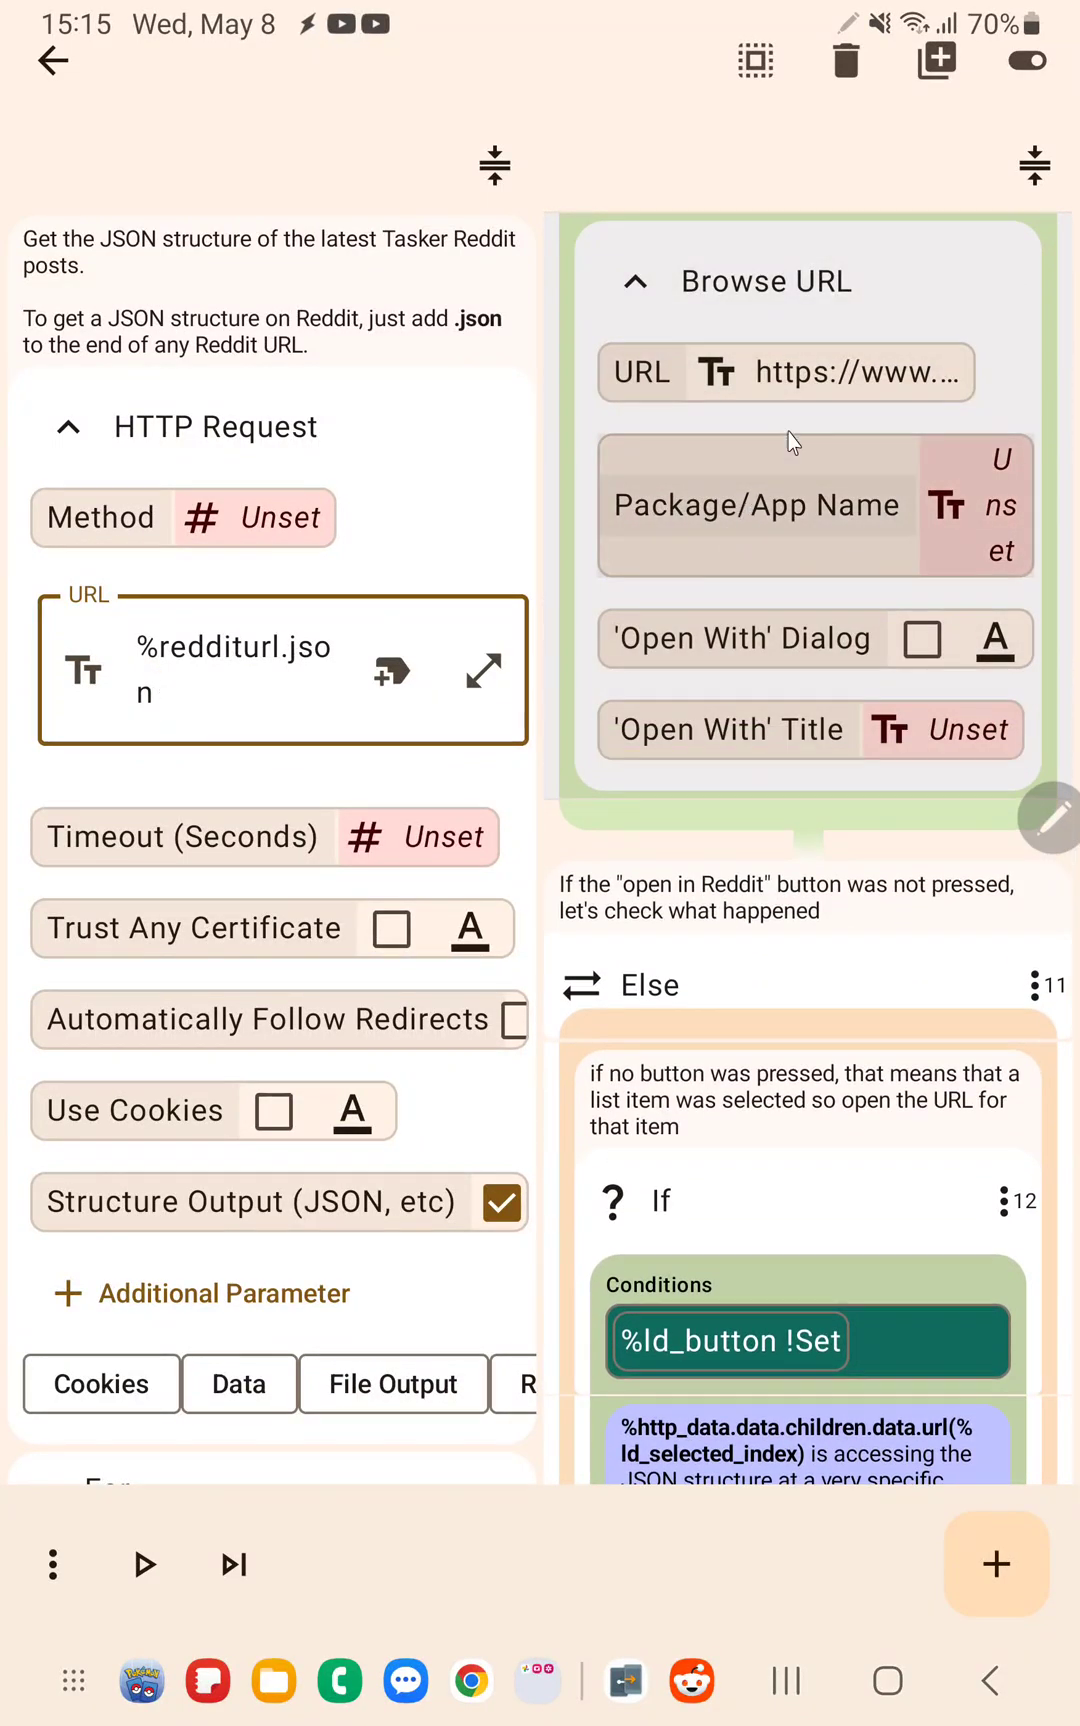
Step: Replace the Browse URL's hard-coded Reddit address with %redditurl
click(784, 371)
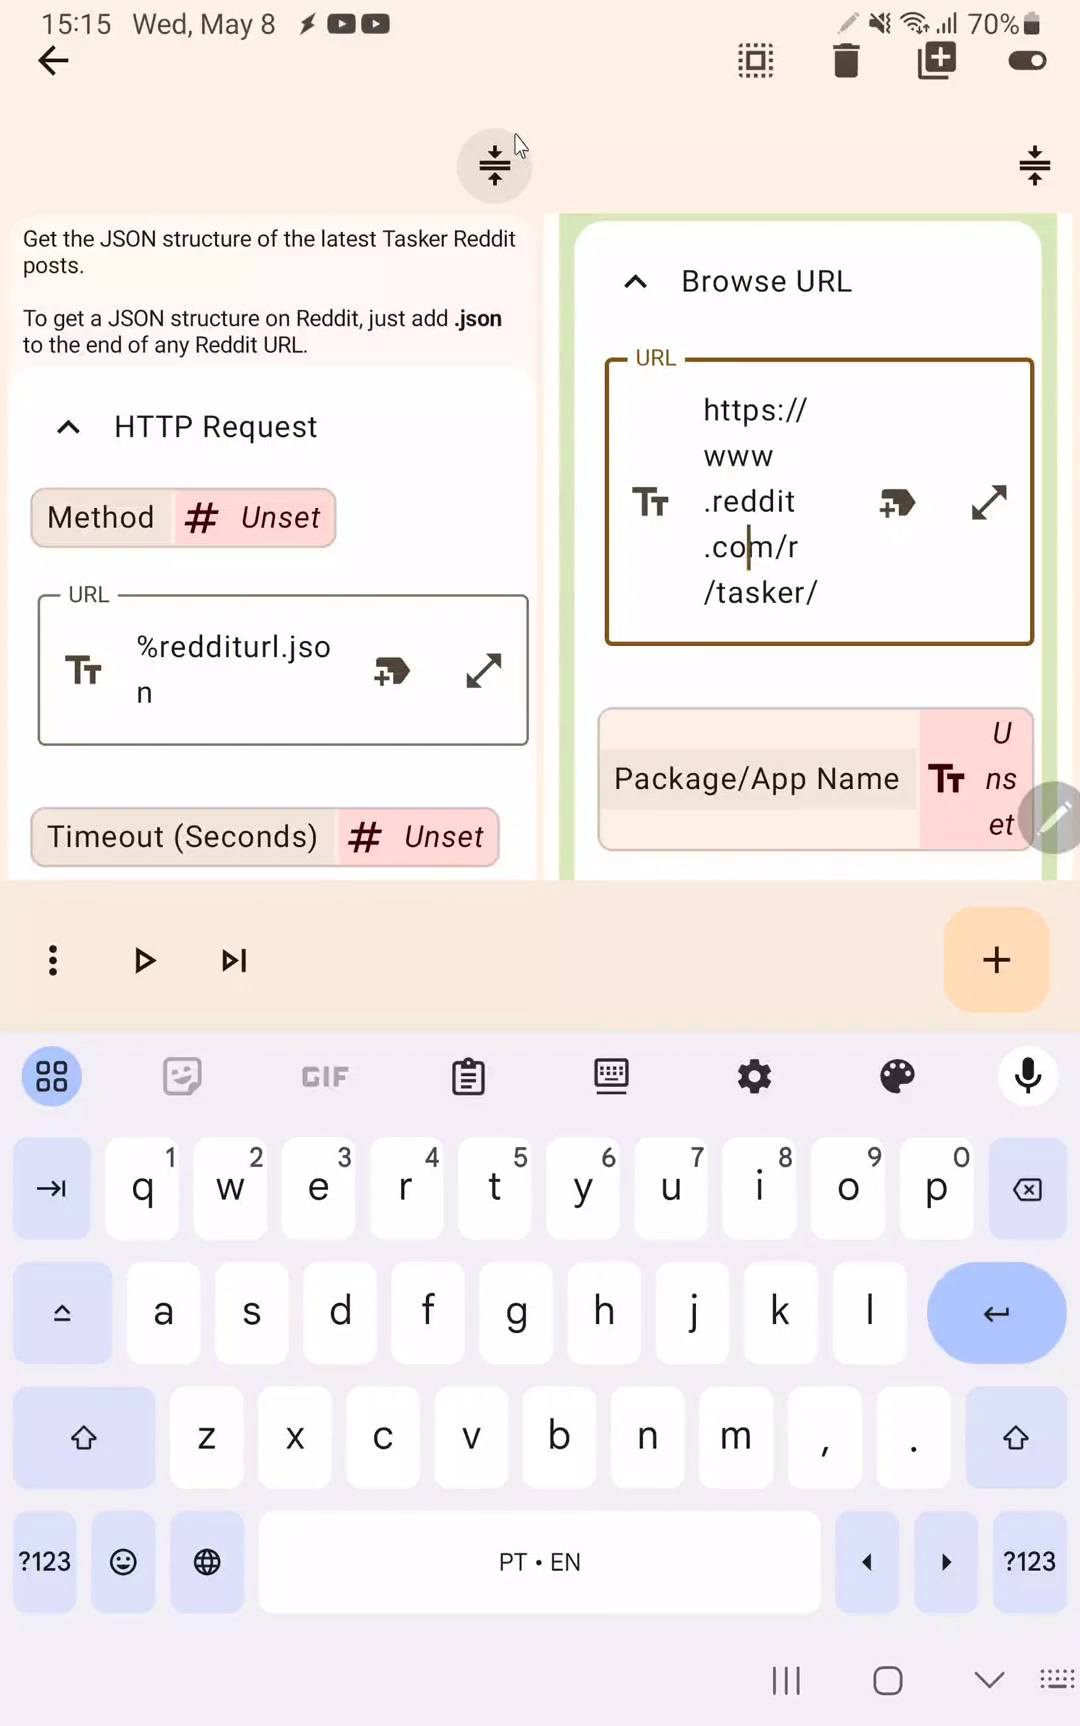
double_click(754, 502)
text(%redditurl)
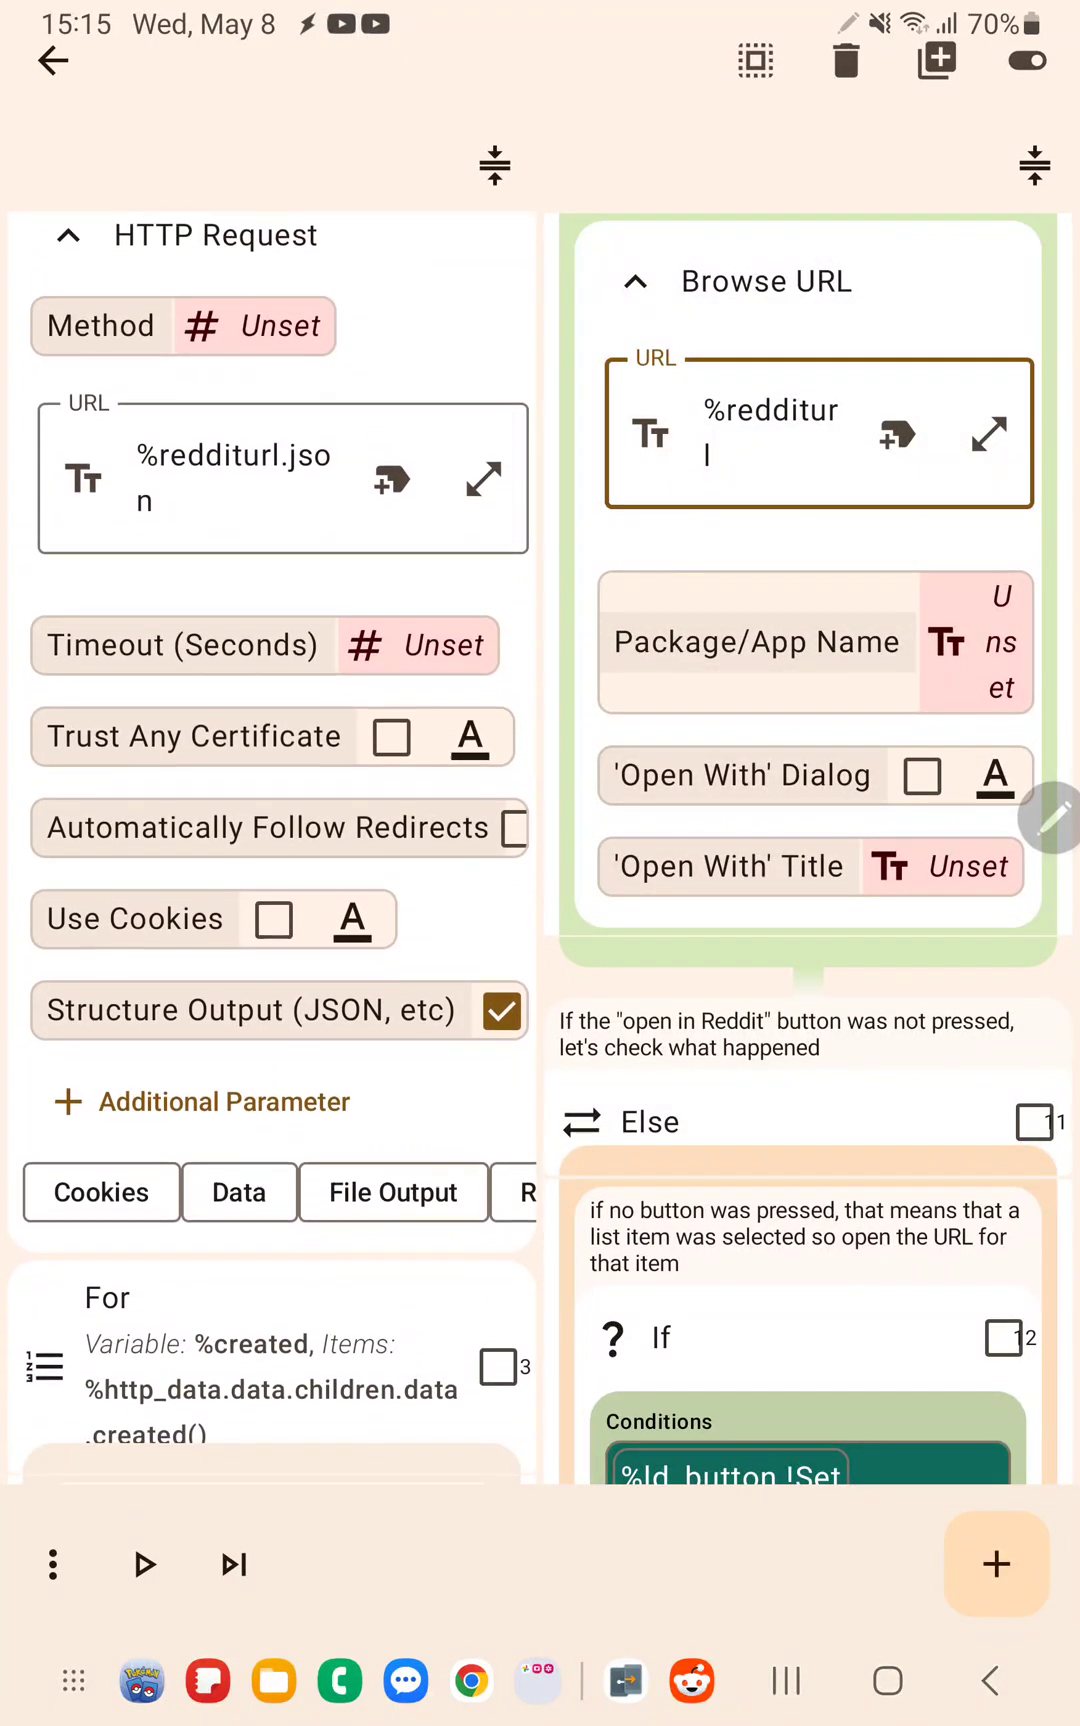
Step: Spread the task across four editors, one in compact view, with actions collapsed
scroll(down, 3)
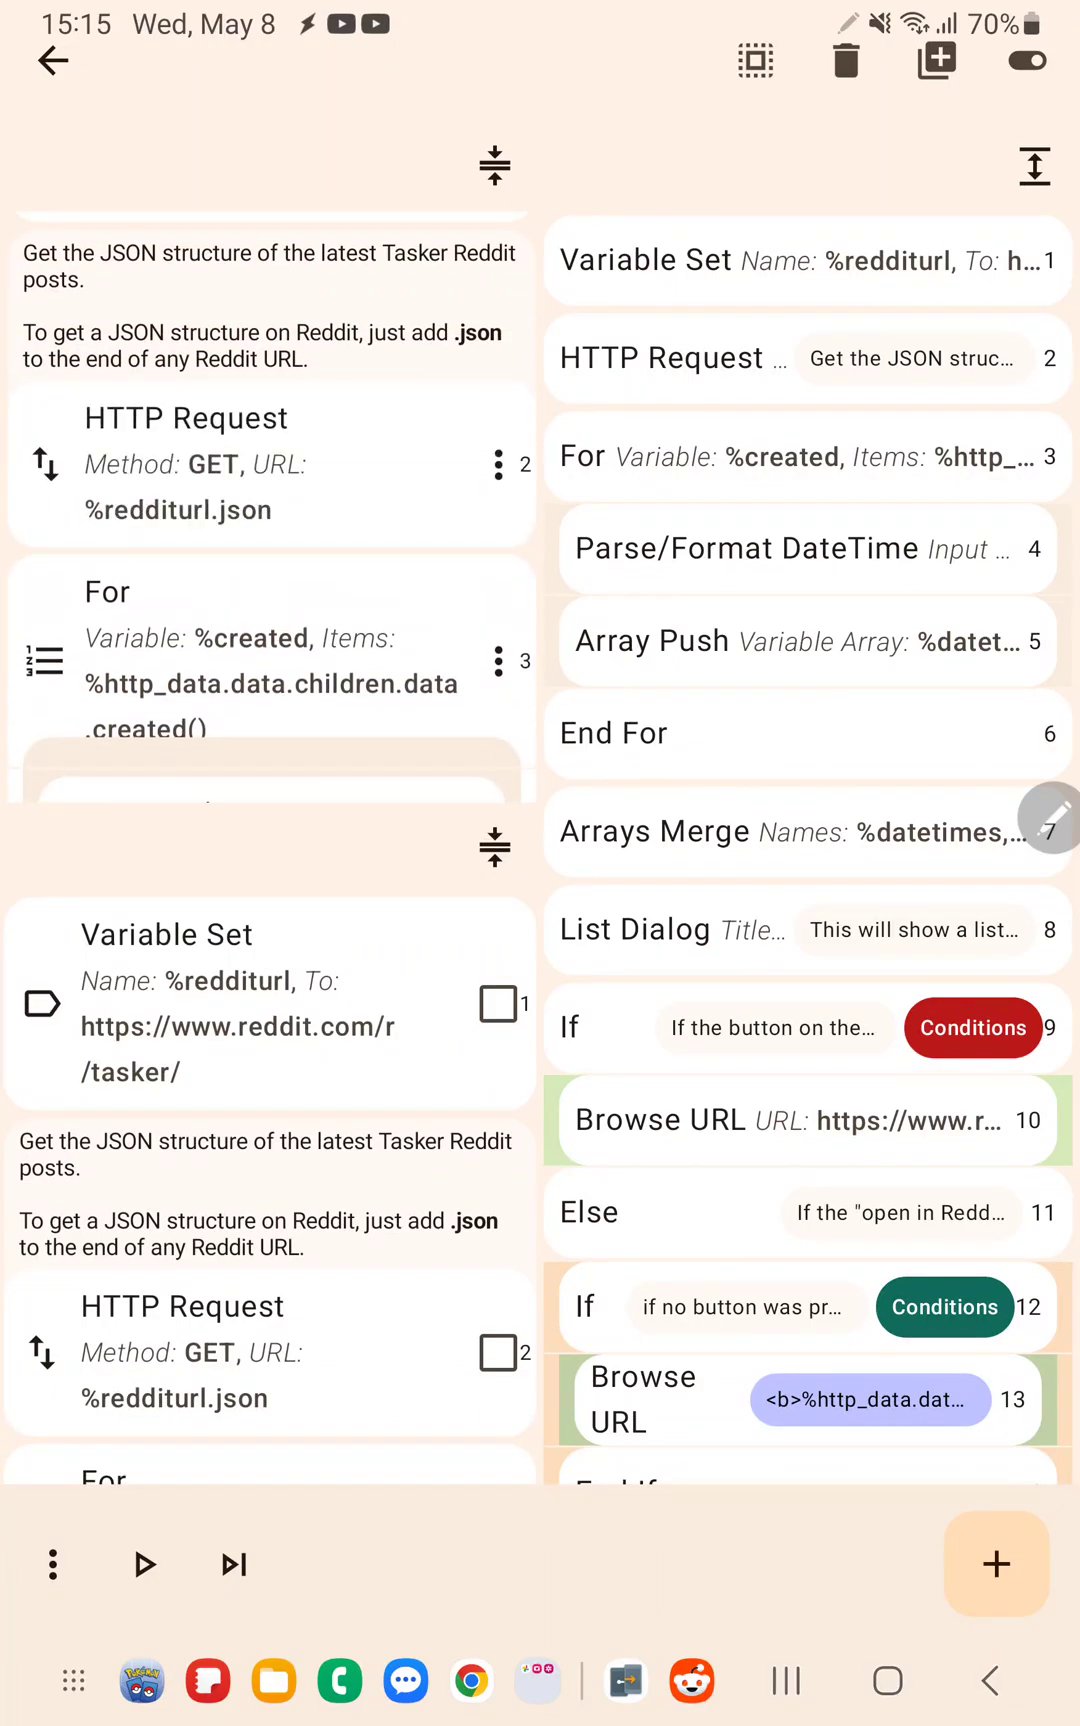
scroll(down, 3)
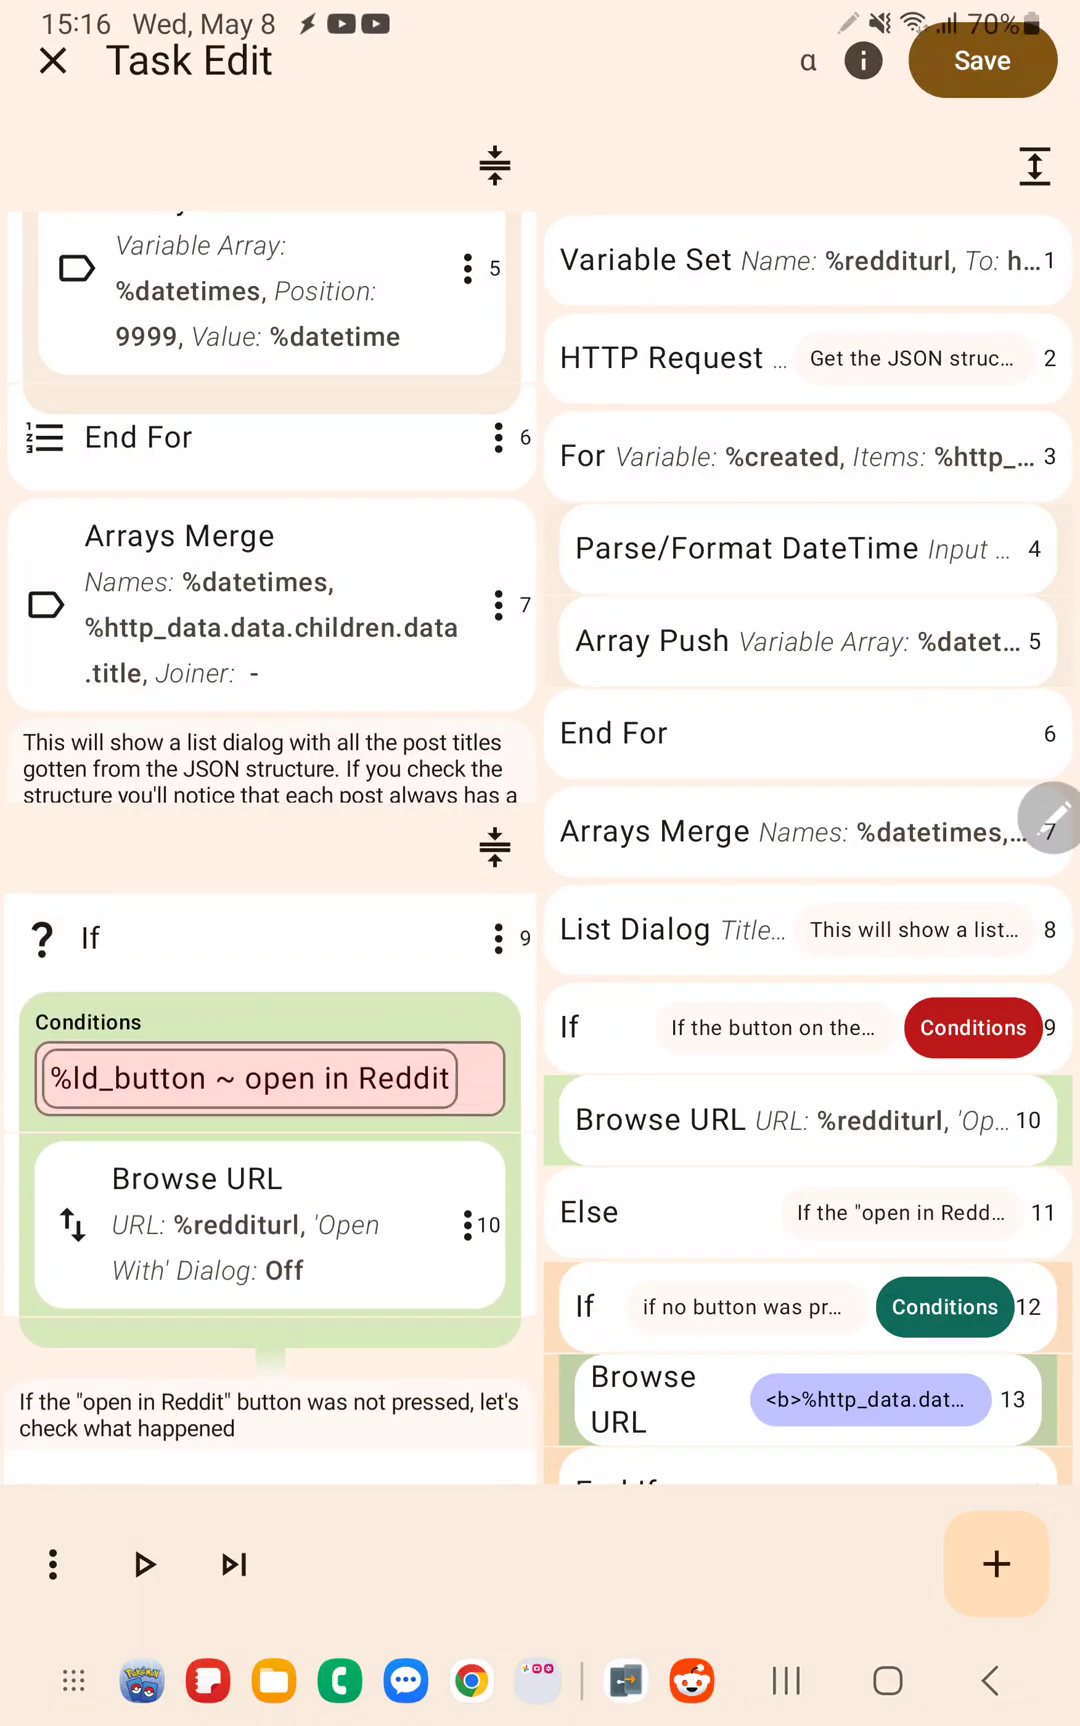
scroll(down, 3)
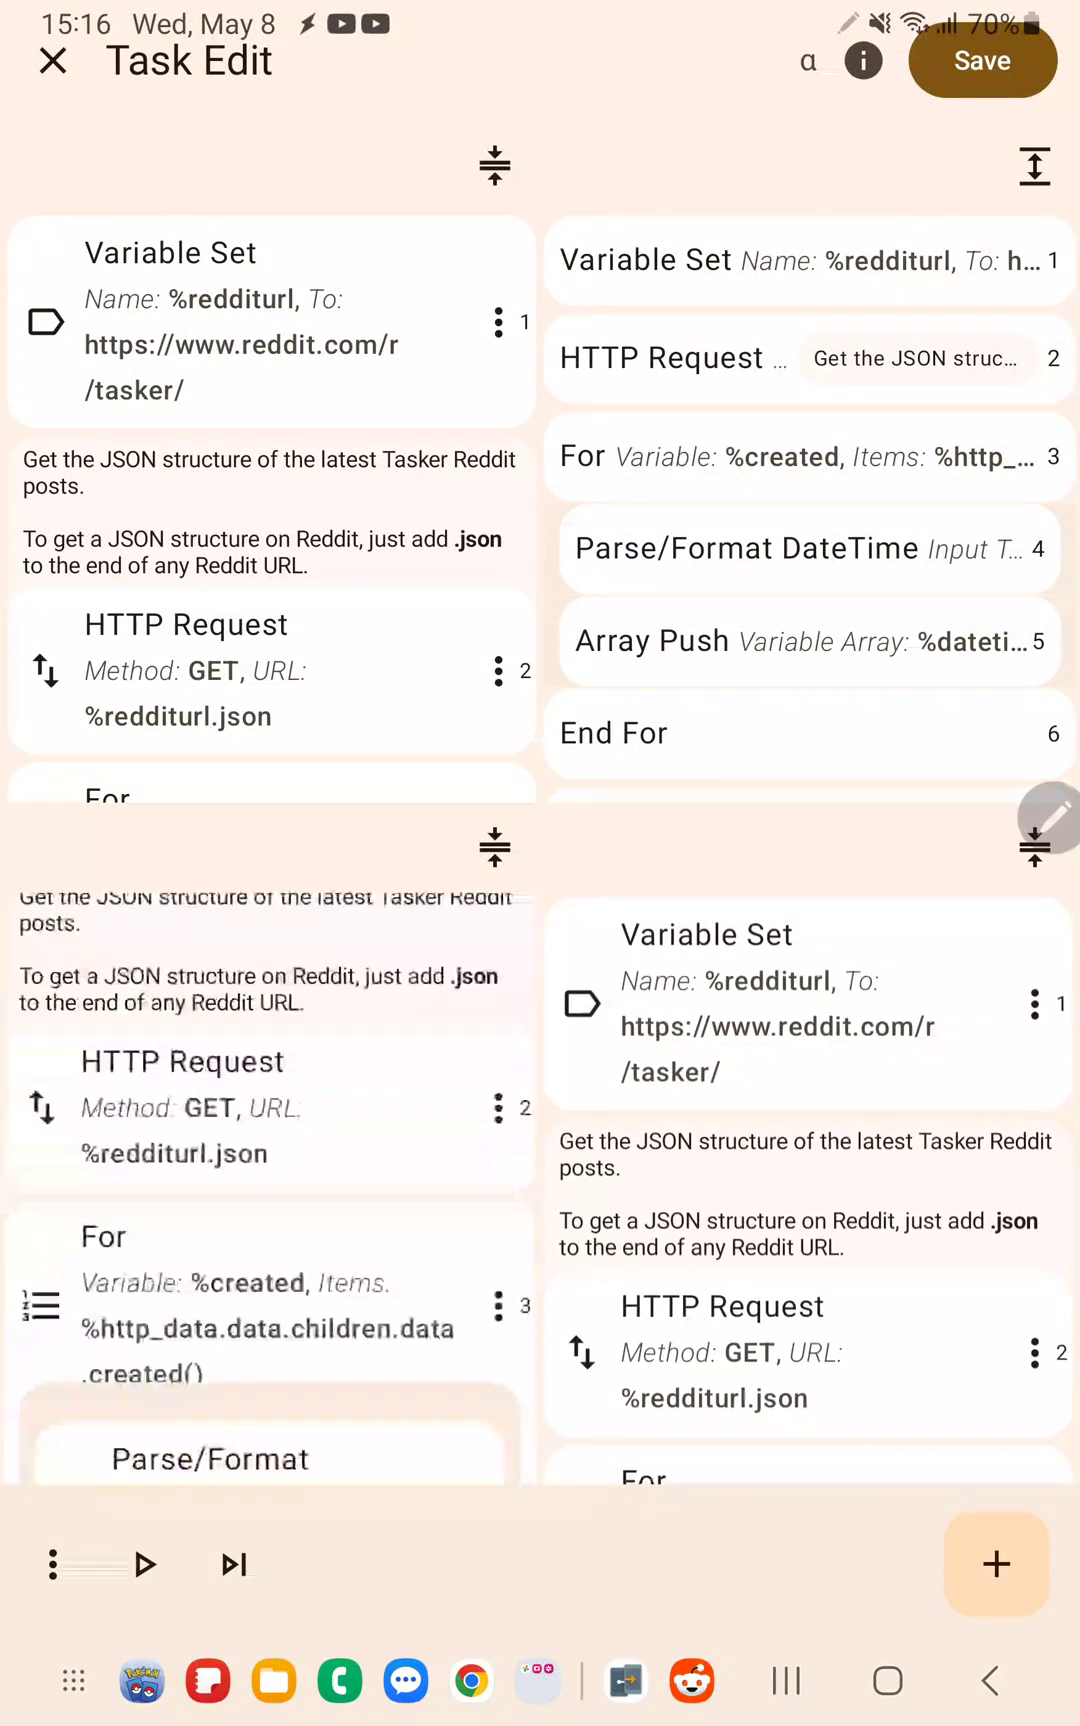
scroll(down, 3)
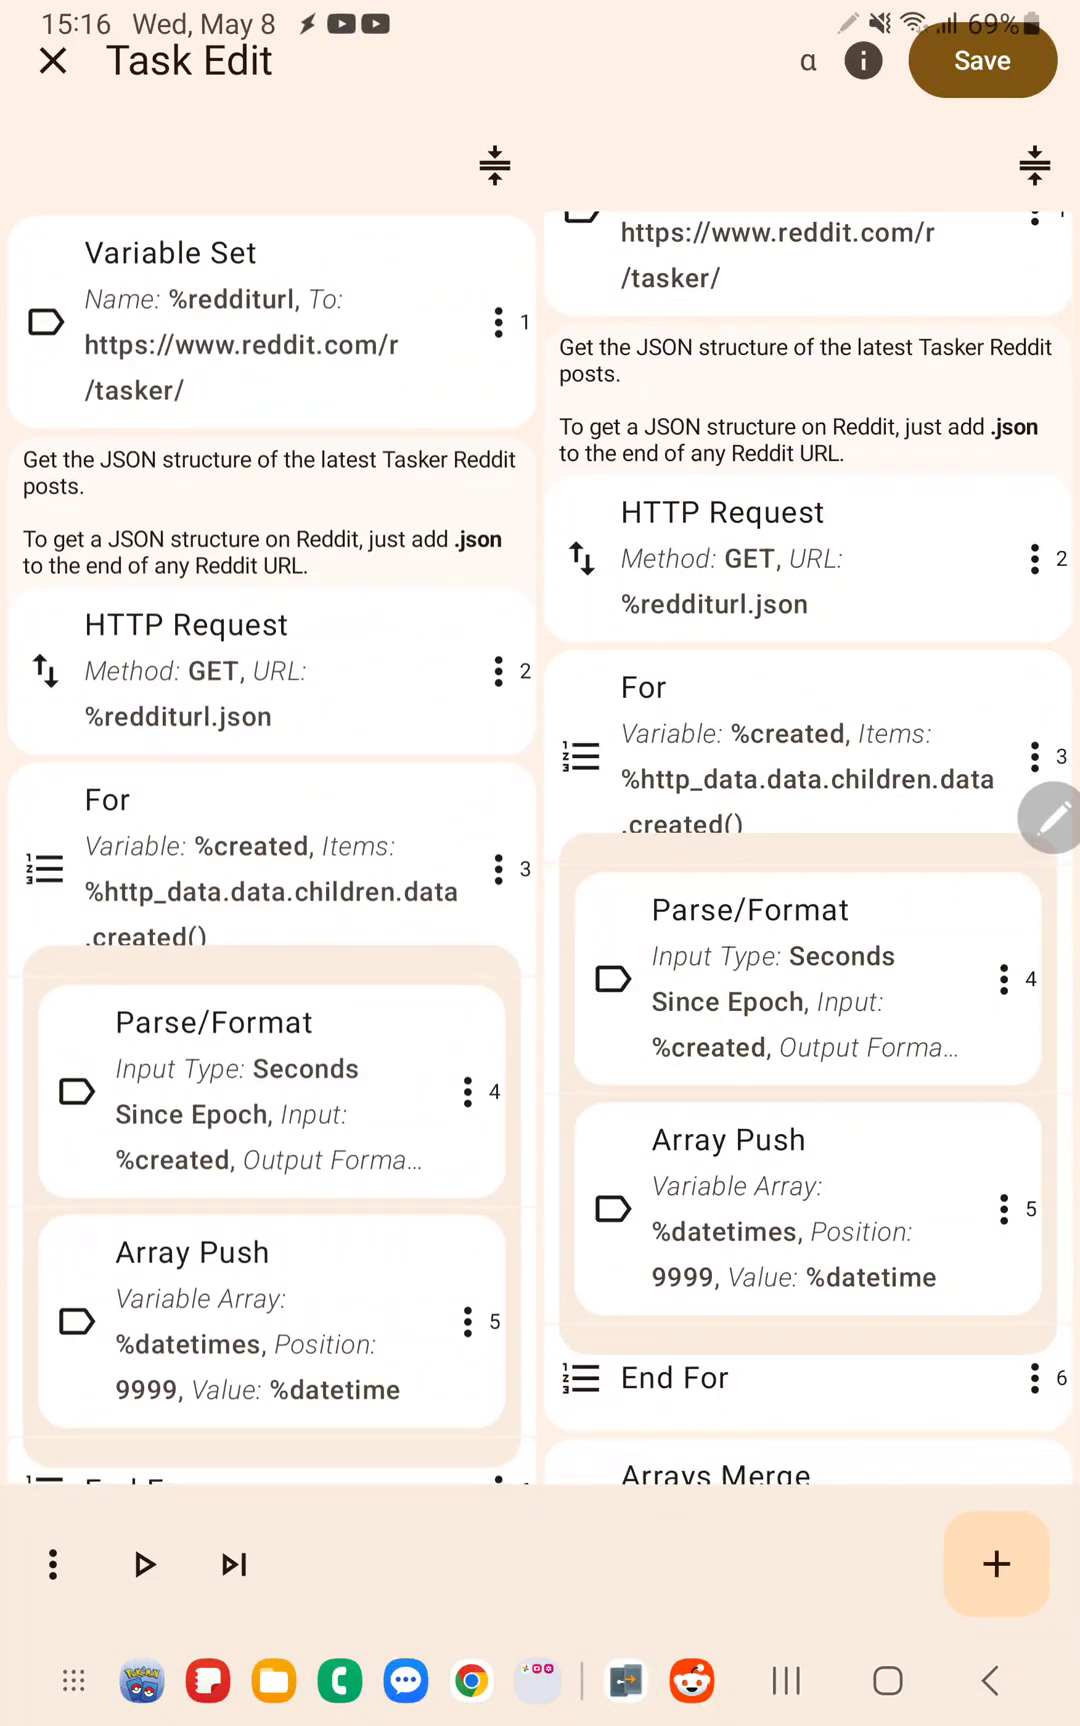
scroll(down, 3)
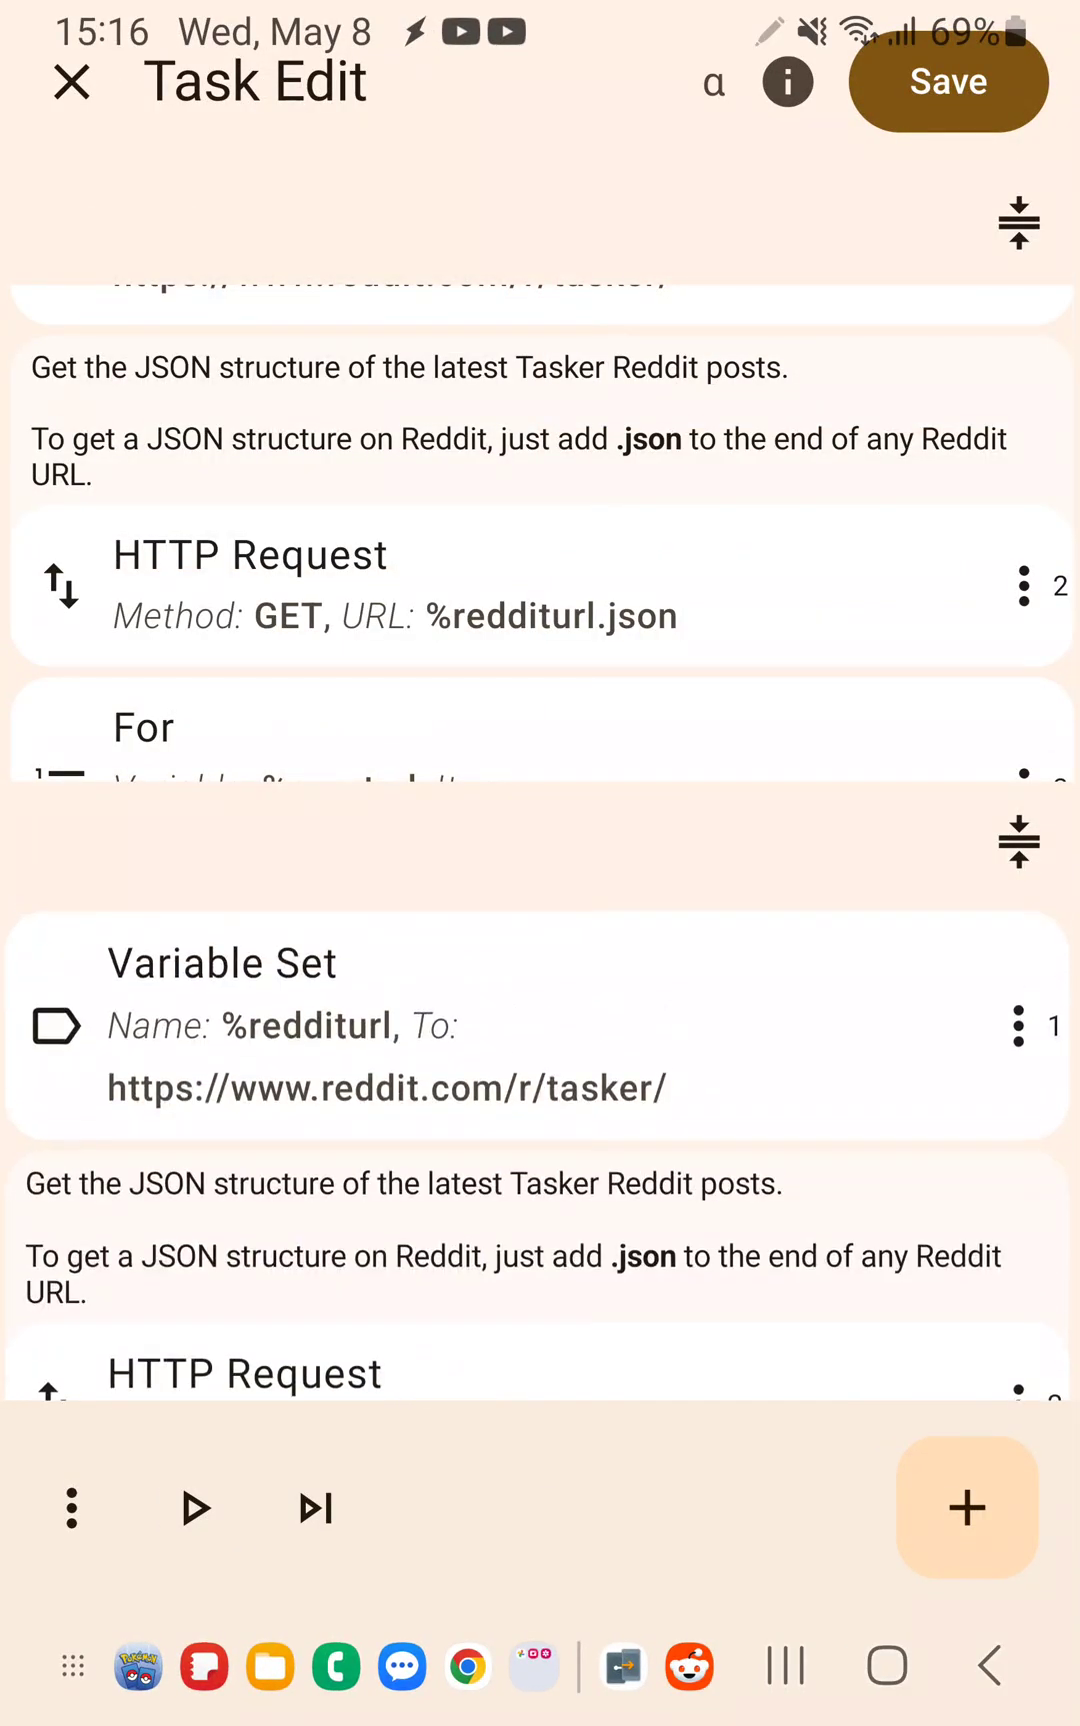
Step: Arrange three editors: two full editors stacked left, compact 15-action list right
scroll(down, 3)
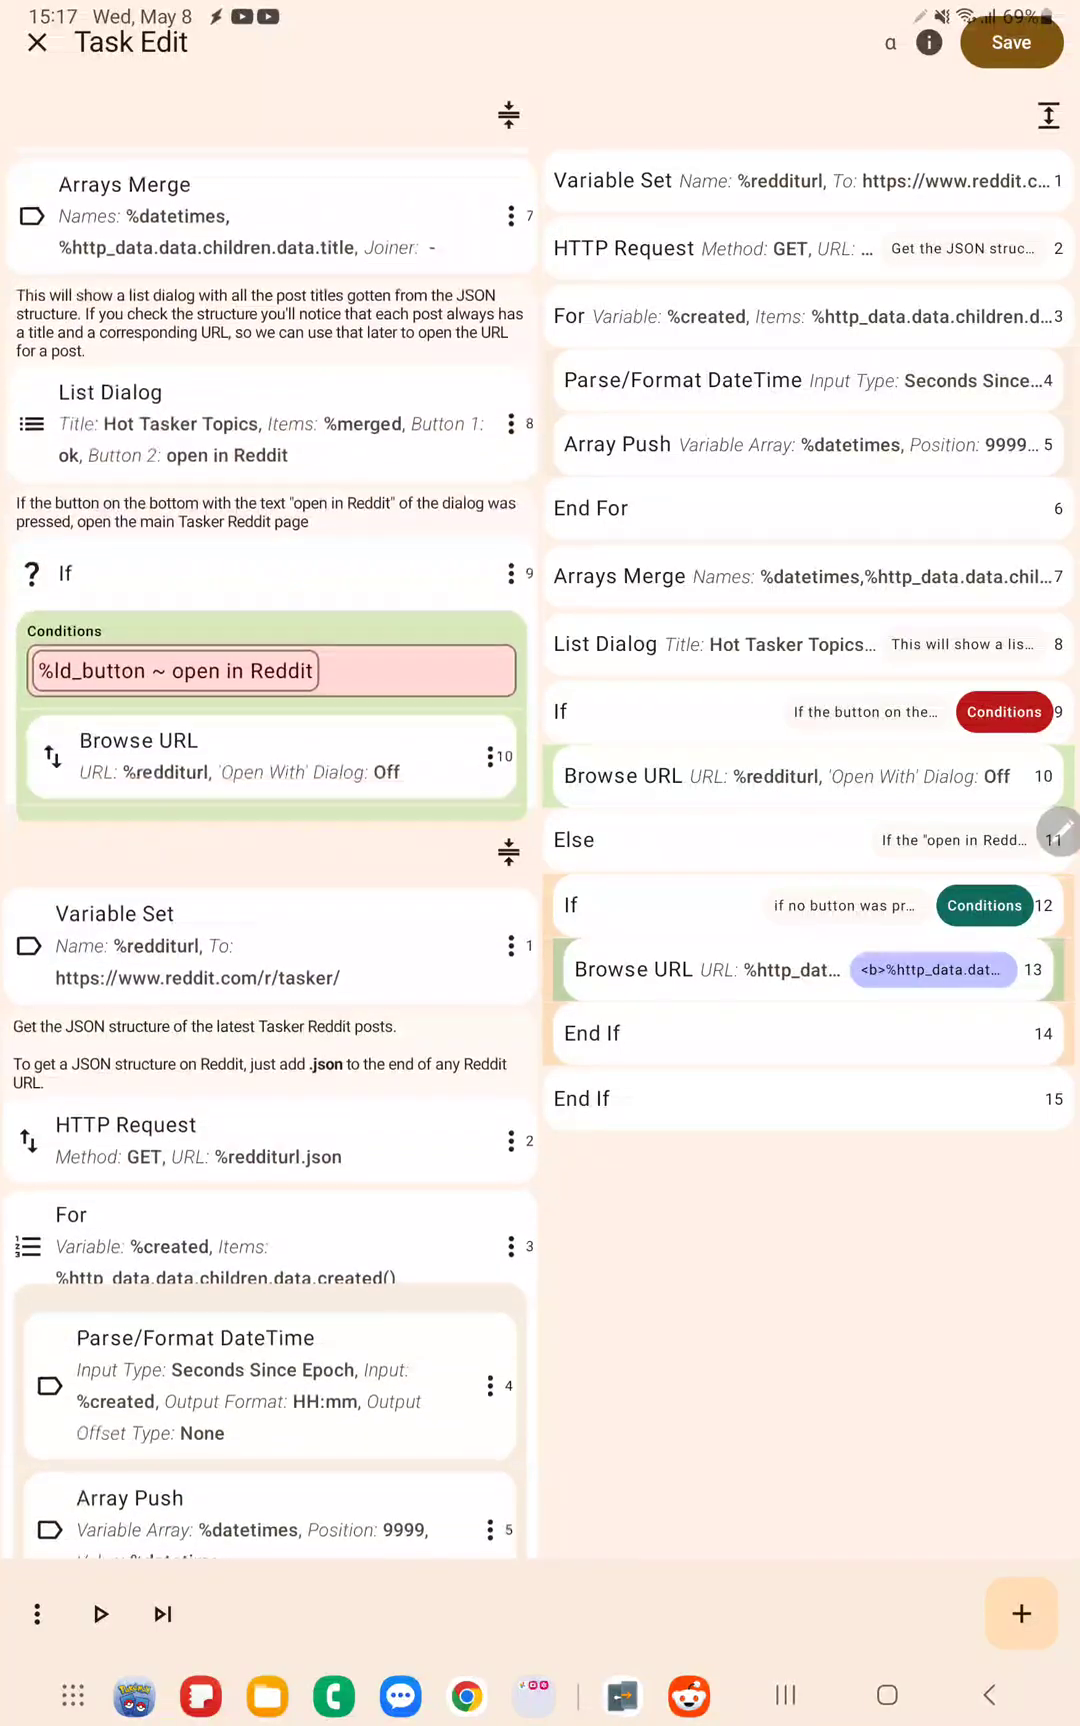
Step: Switch the lower-left editor to compact view and select its HTTP Request row
scroll(down, 3)
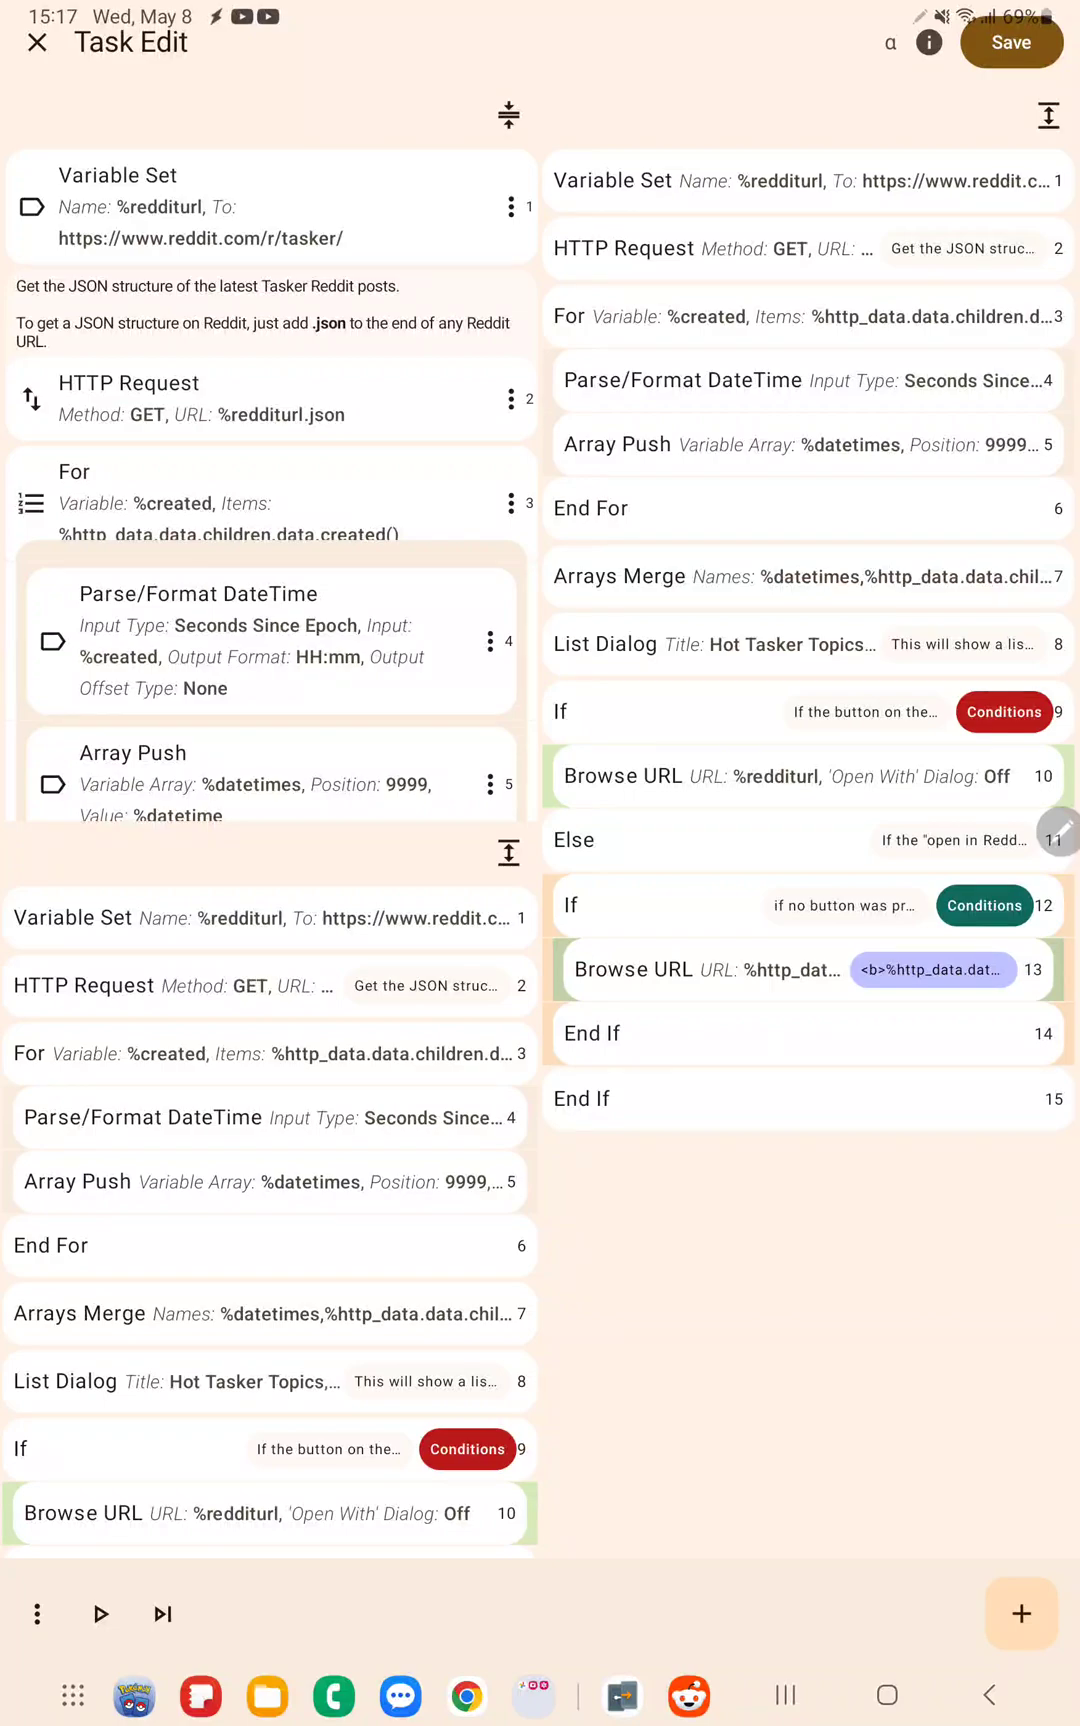
click(270, 985)
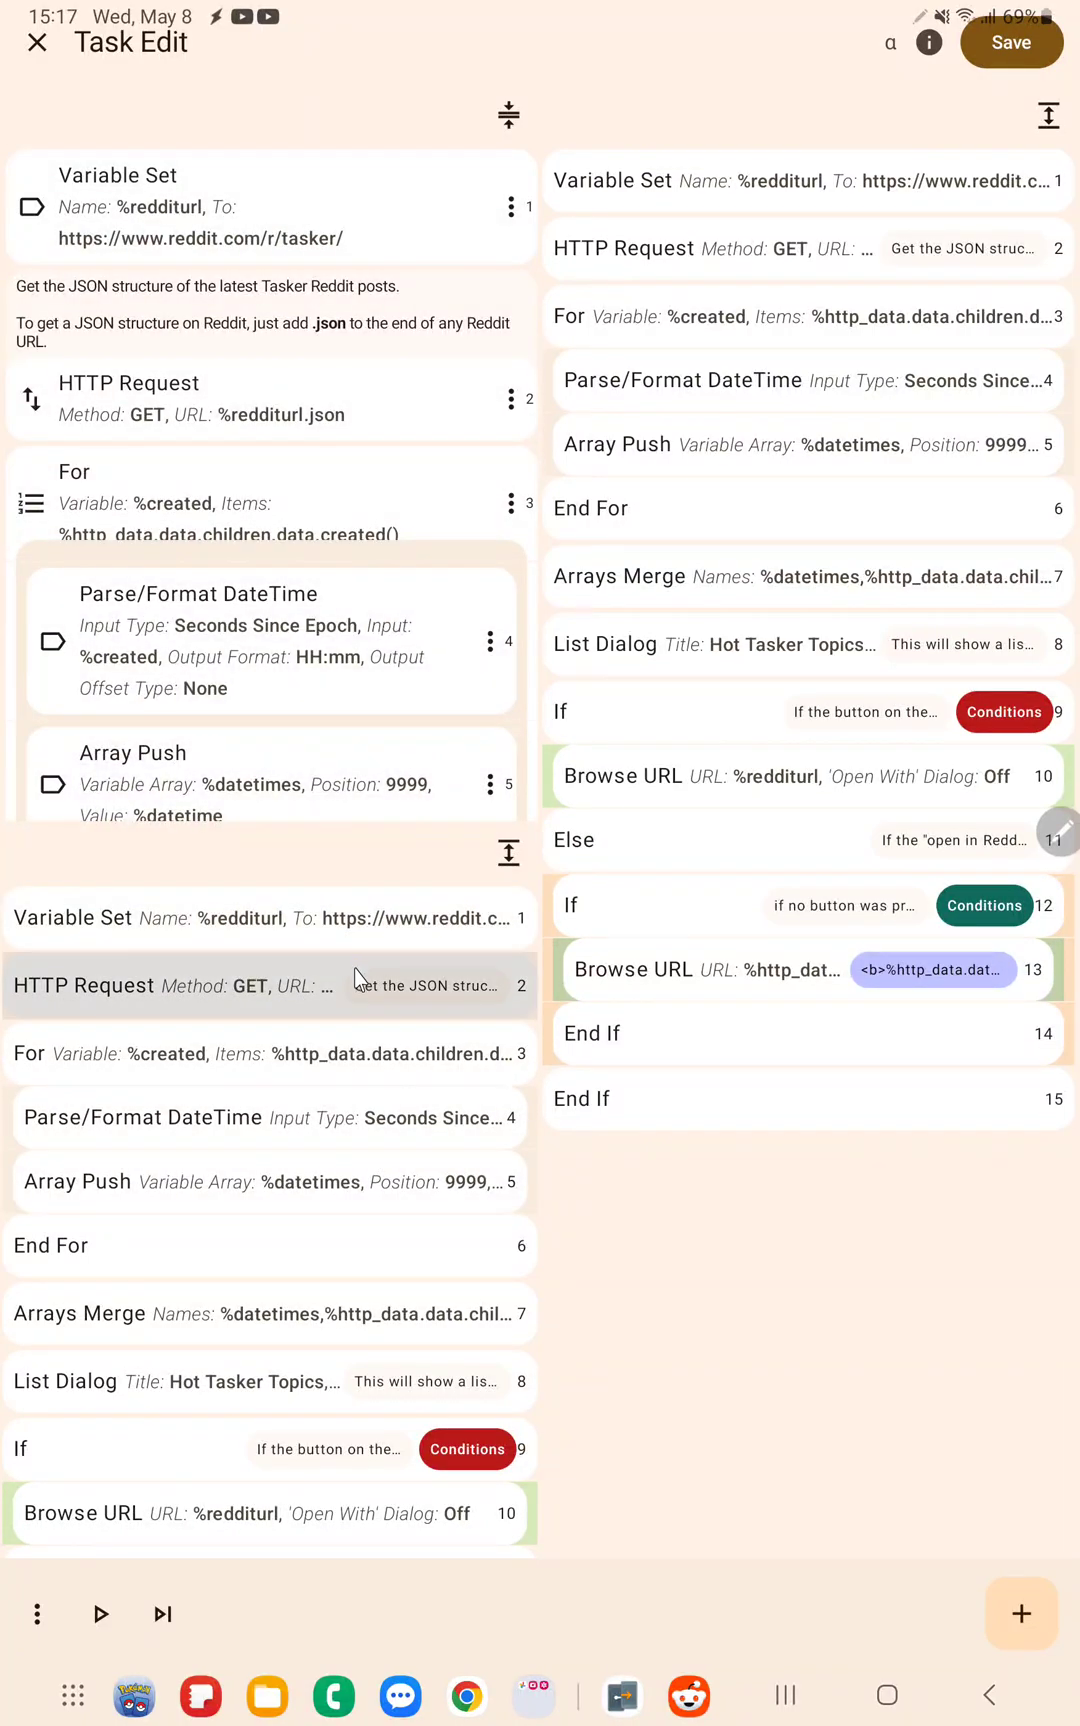